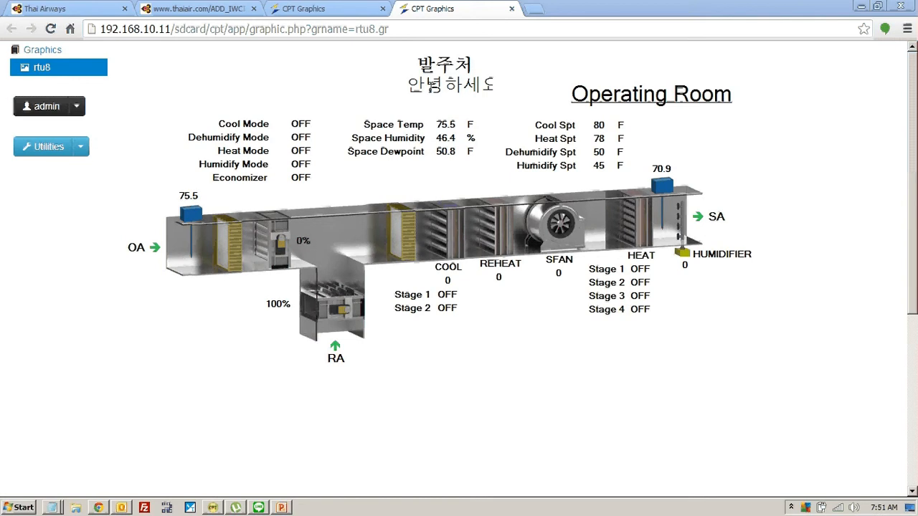
{"action": "mouse_move", "coordinate": [86, 123]}
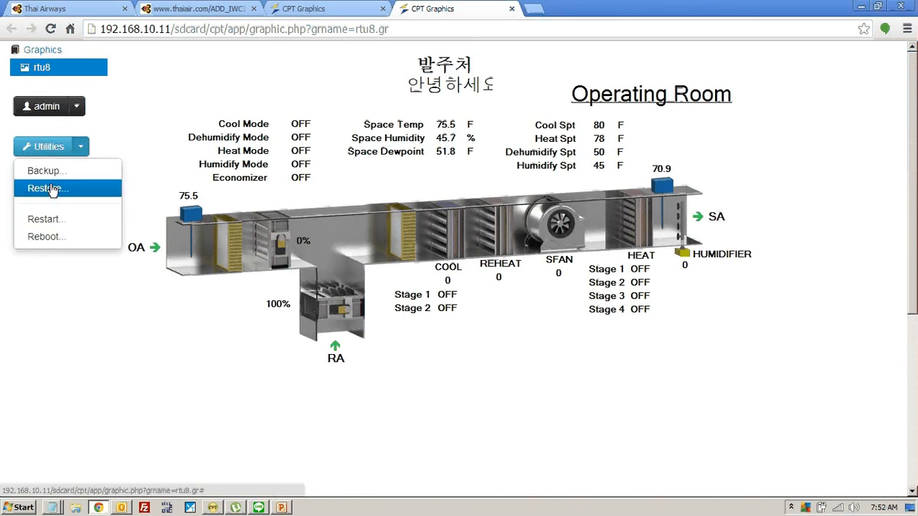
Check the Restore backup list in CPT Graphics without restoring, then bring FileZilla forward.
{"action": "left_click", "coordinate": [46, 189]}
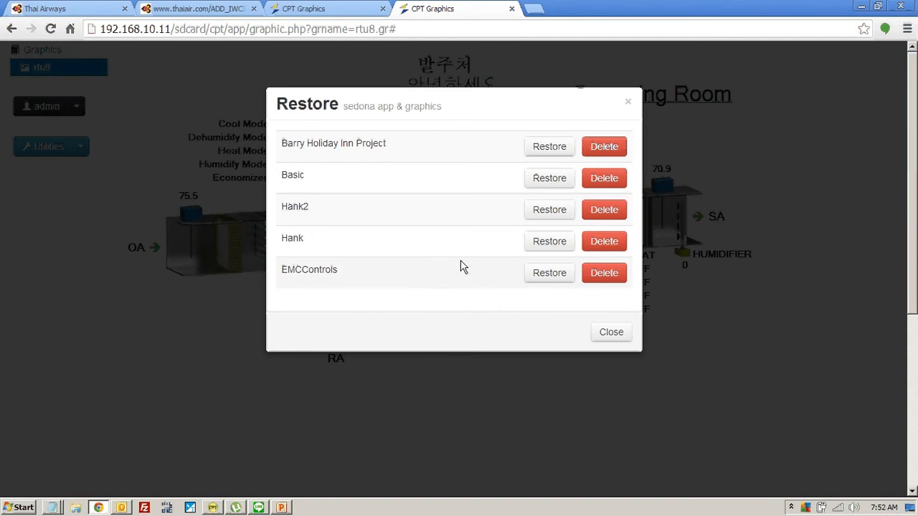
{"action": "left_click", "coordinate": [611, 331]}
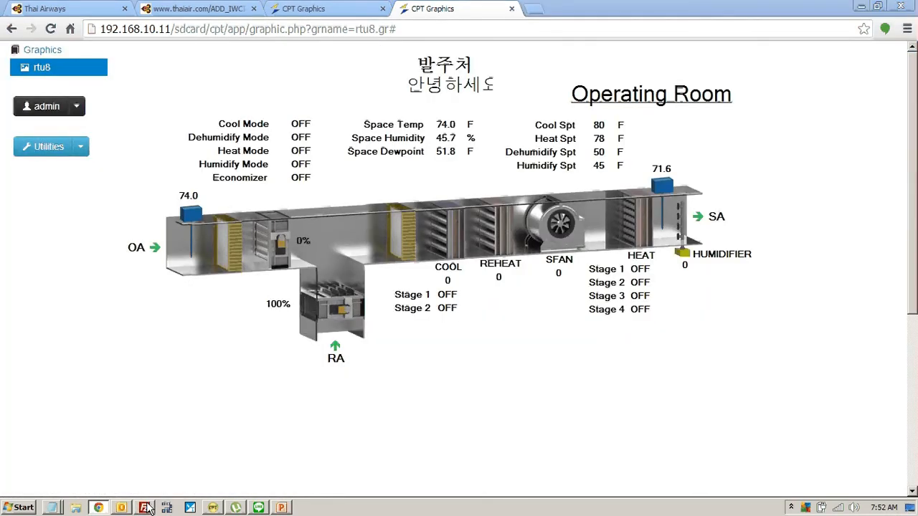
{"action": "left_click", "coordinate": [158, 22]}
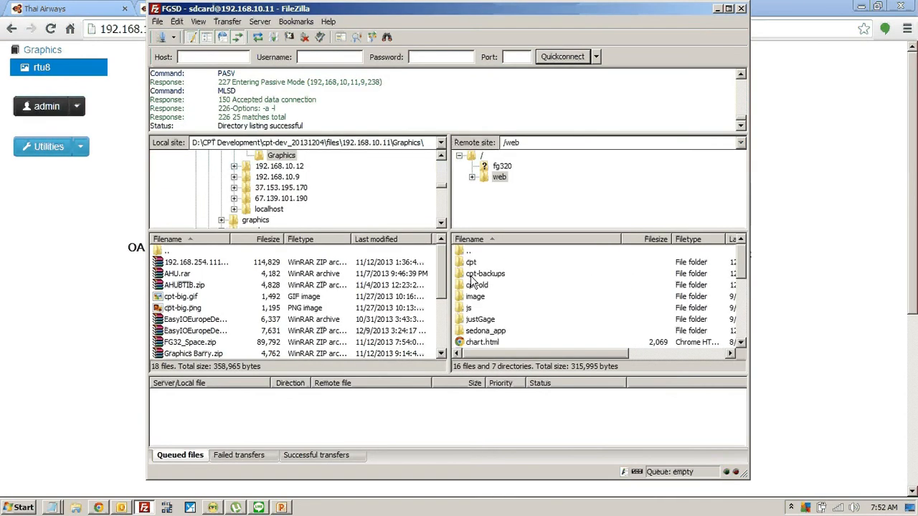
Browse the cpt-backups folder on the controller and return to the /web folder.
{"action": "double_click", "coordinate": [485, 273]}
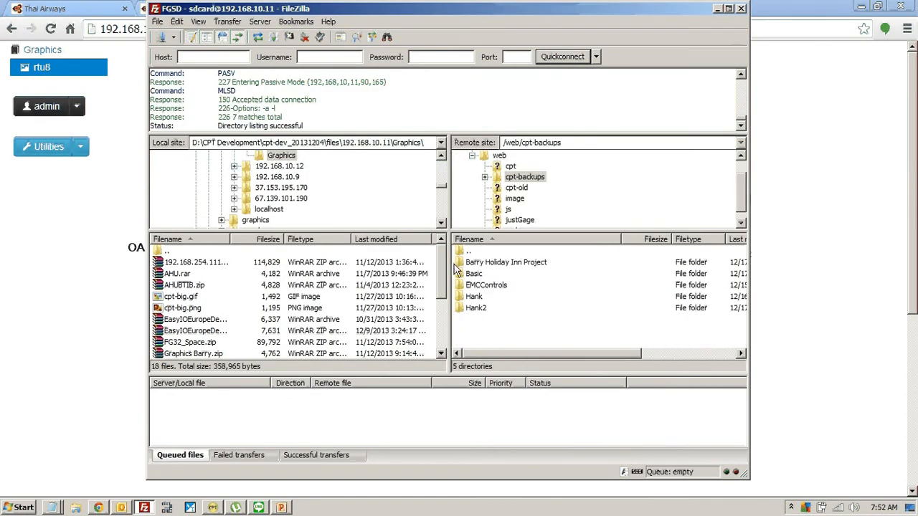
{"action": "double_click", "coordinate": [470, 261]}
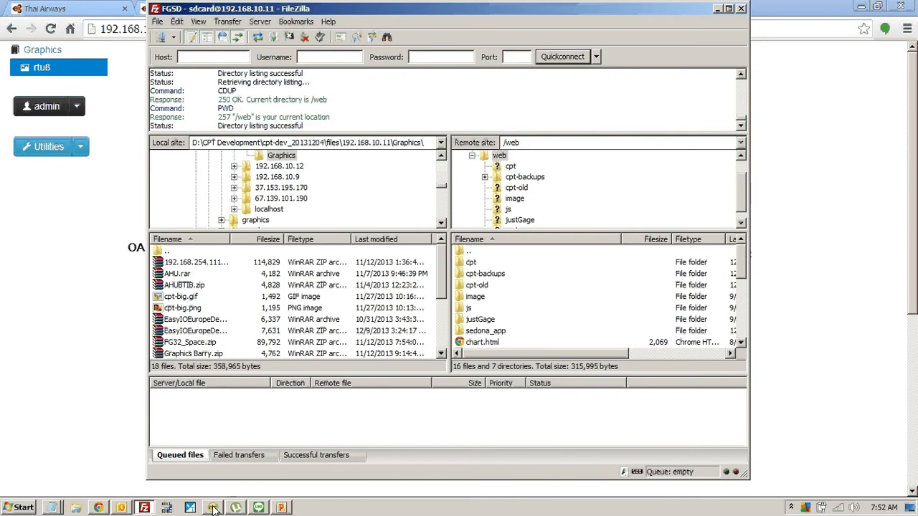
{"action": "mouse_move", "coordinate": [271, 509]}
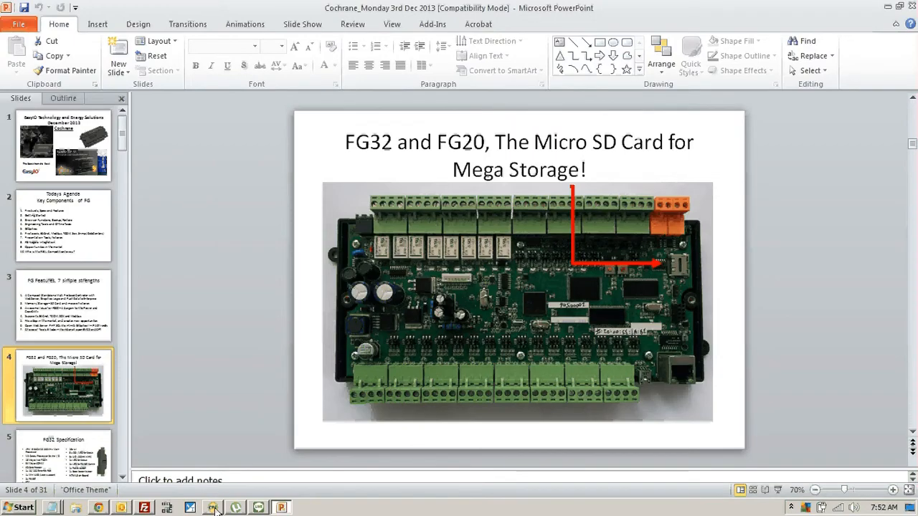
{"action": "left_click", "coordinate": [212, 508]}
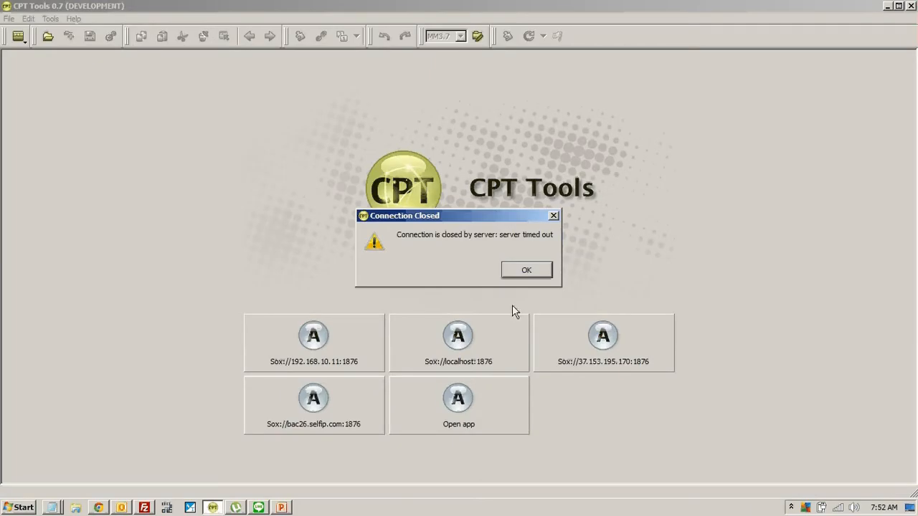
Dismiss the timeout, reconnect to the controller at 192.168.10.11 and expand the FG32_Space app.
{"action": "left_click", "coordinate": [525, 270]}
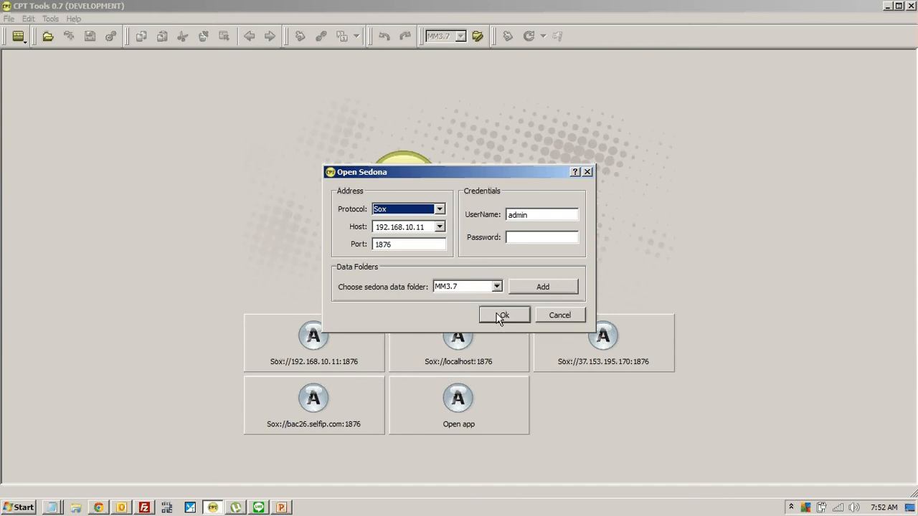
{"action": "left_click", "coordinate": [502, 316]}
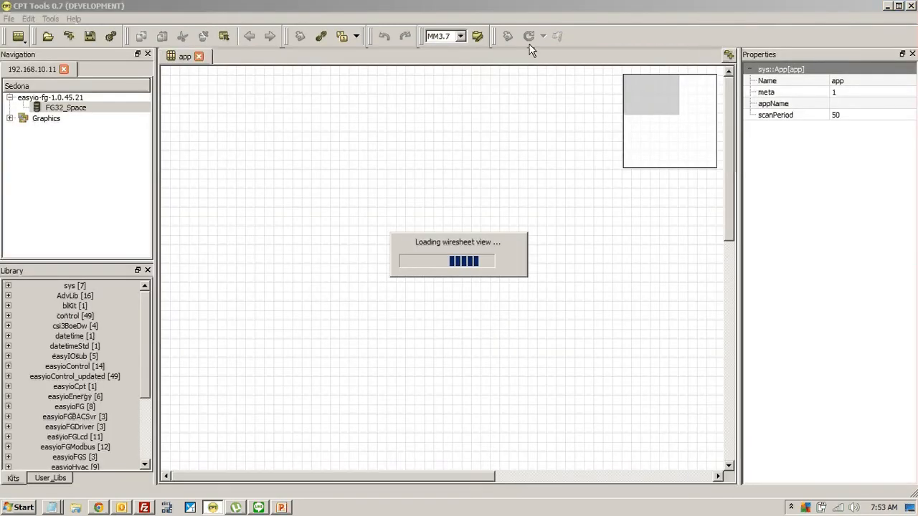
{"action": "left_click", "coordinate": [23, 106]}
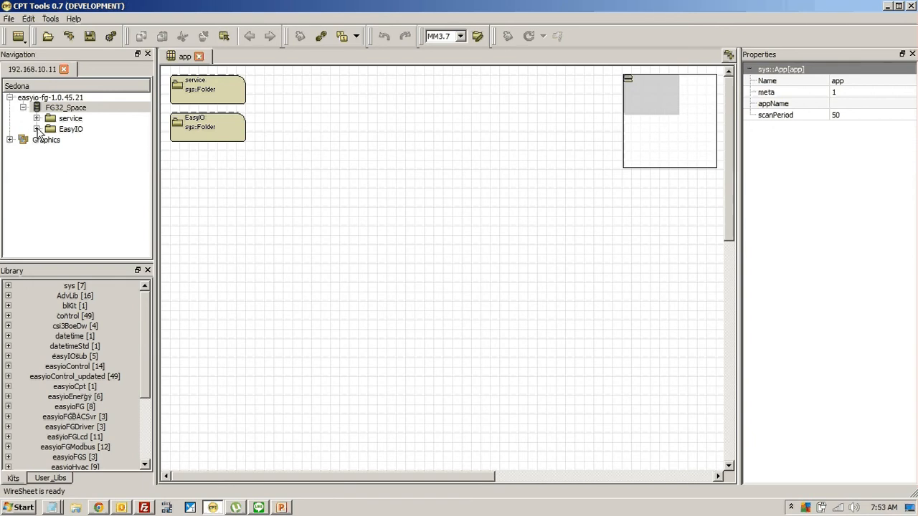
Expand the EasyIO folder into its subfolders and review the FG32_Space app properties.
{"action": "left_click", "coordinate": [70, 129]}
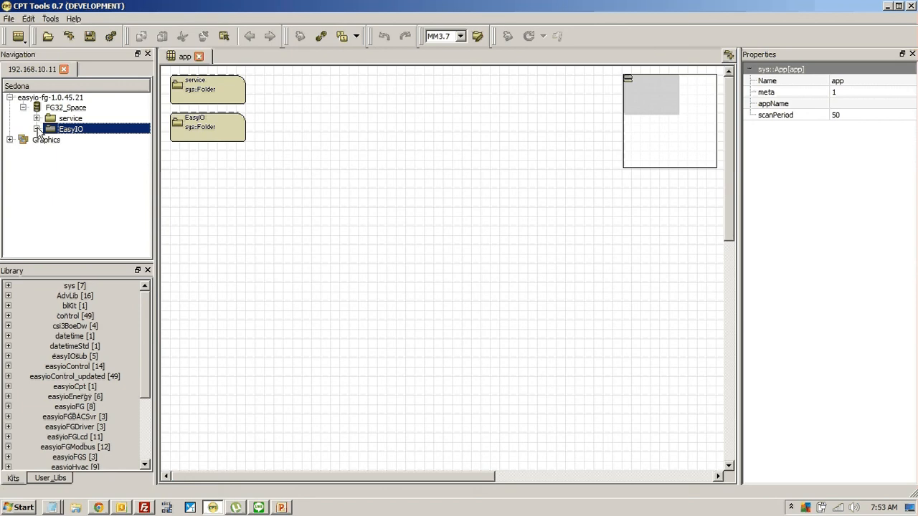
{"action": "left_click", "coordinate": [37, 129]}
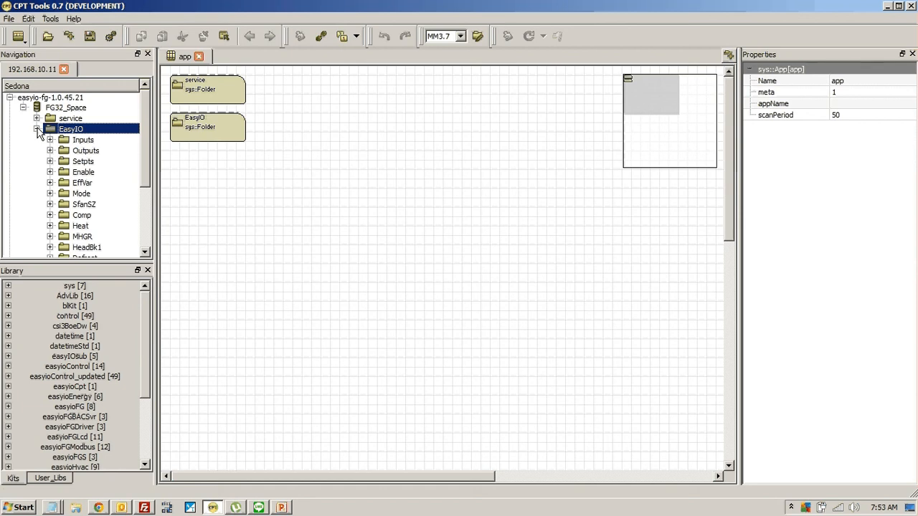
{"action": "left_click", "coordinate": [66, 106]}
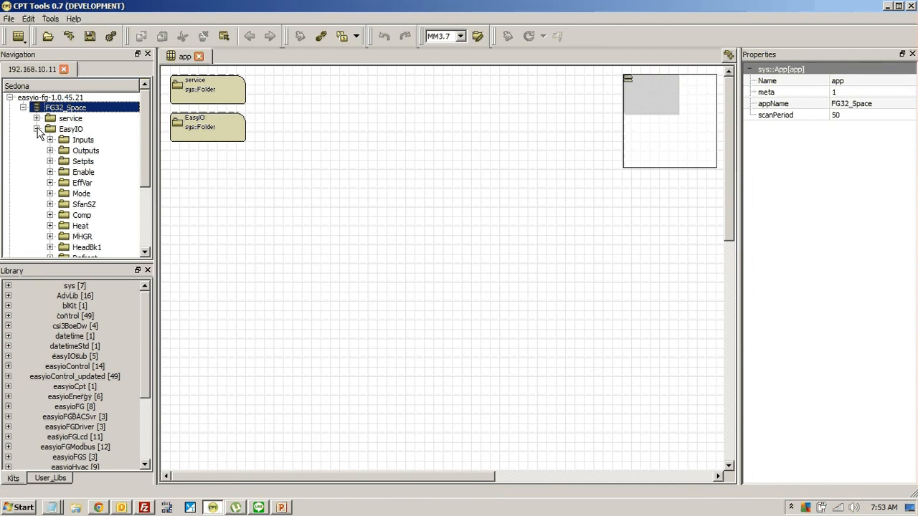
{"action": "left_click", "coordinate": [38, 129]}
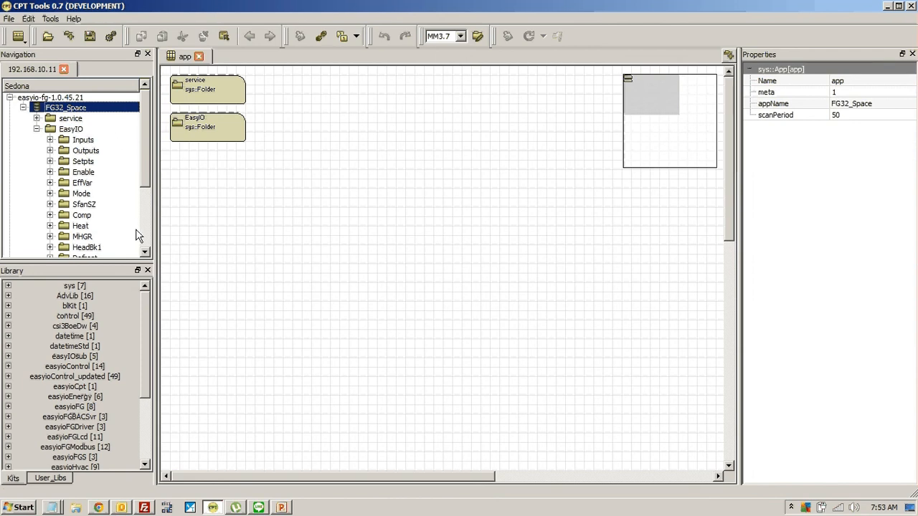
{"action": "mouse_move", "coordinate": [284, 509]}
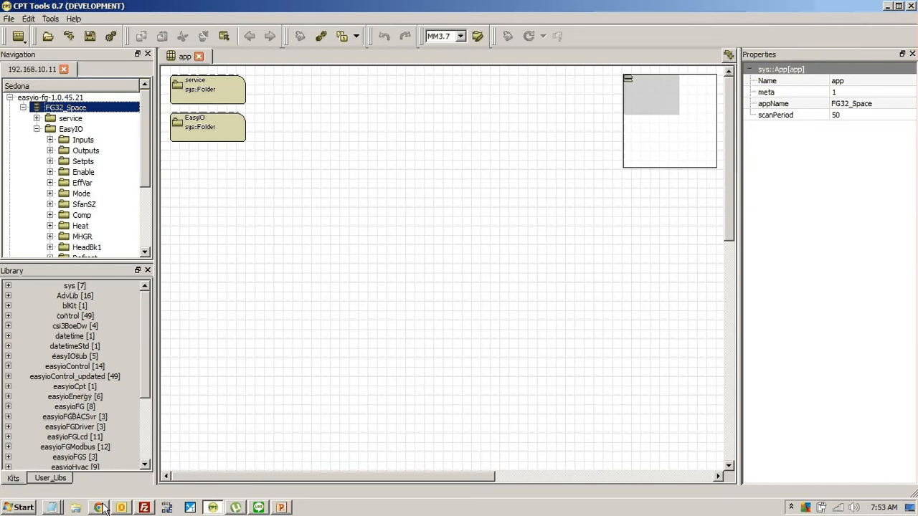
{"action": "left_click", "coordinate": [98, 508]}
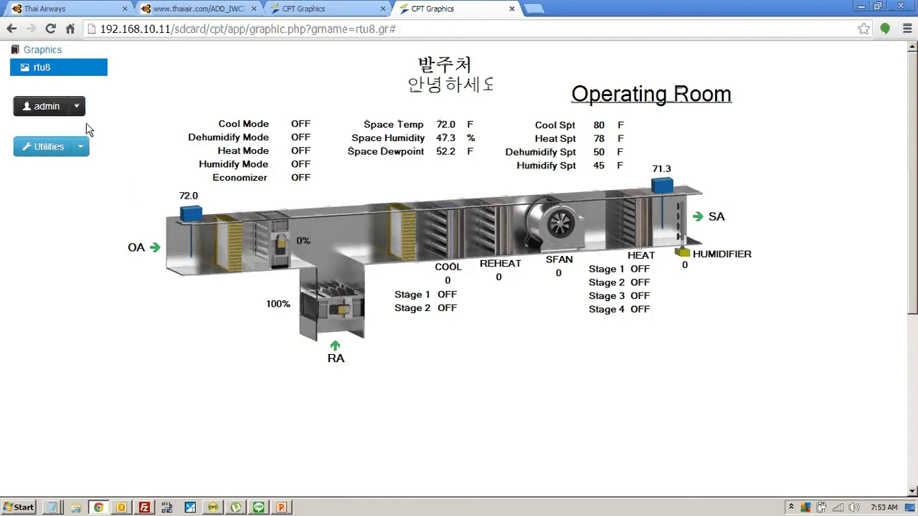
Restore the Basic backup from Utilities > Restore so the plain duct graphic loads.
{"action": "left_click", "coordinate": [81, 146]}
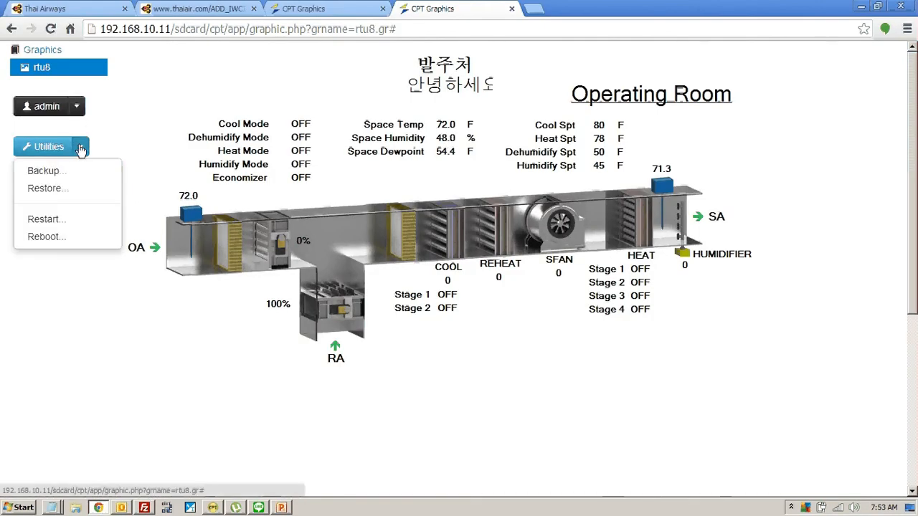
{"action": "left_click", "coordinate": [48, 188]}
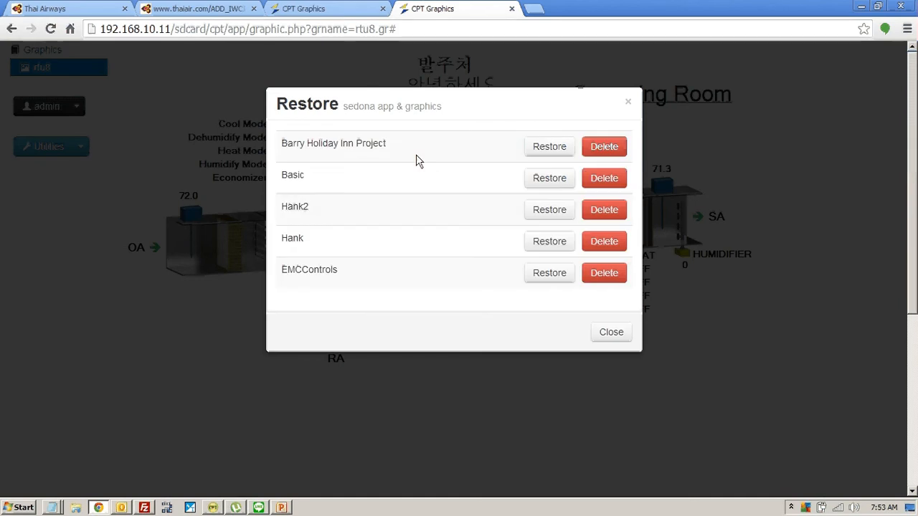
{"action": "left_click", "coordinate": [549, 178]}
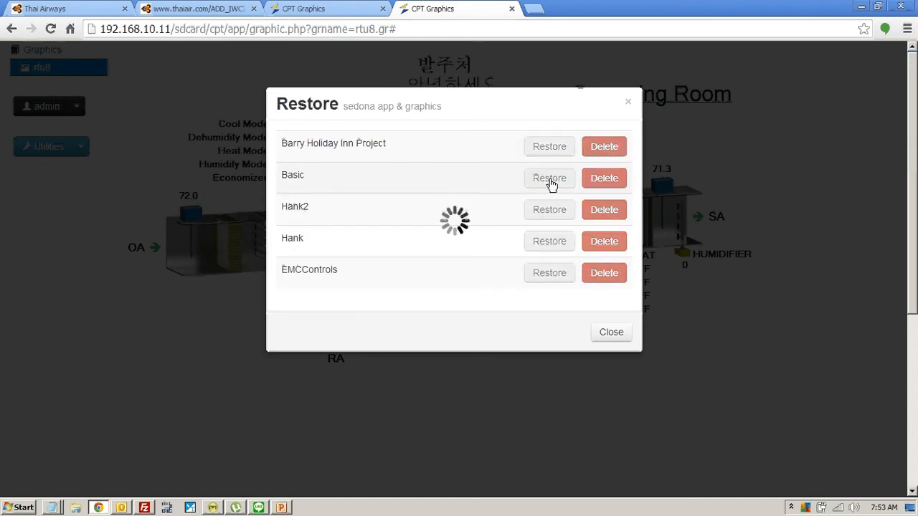
{"action": "left_click", "coordinate": [549, 178]}
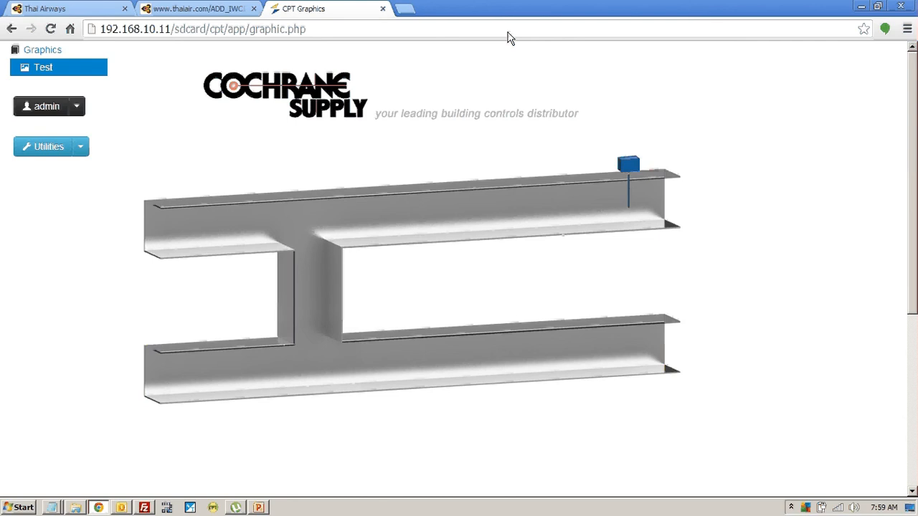
{"action": "mouse_move", "coordinate": [215, 108]}
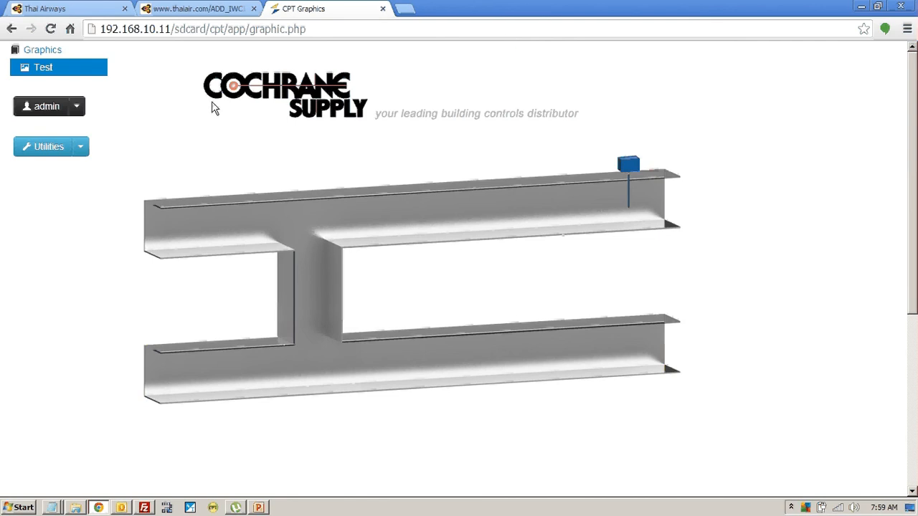
{"action": "mouse_move", "coordinate": [572, 253]}
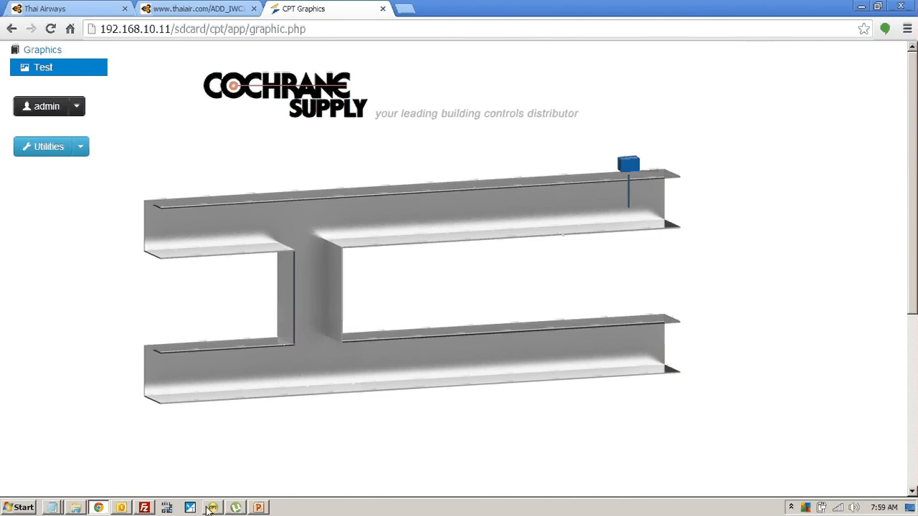
Reconnect CPT Tools to 192.168.10.11 and open the now-empty EasyIO folder of the EasyIOFG app.
{"action": "left_click", "coordinate": [212, 508]}
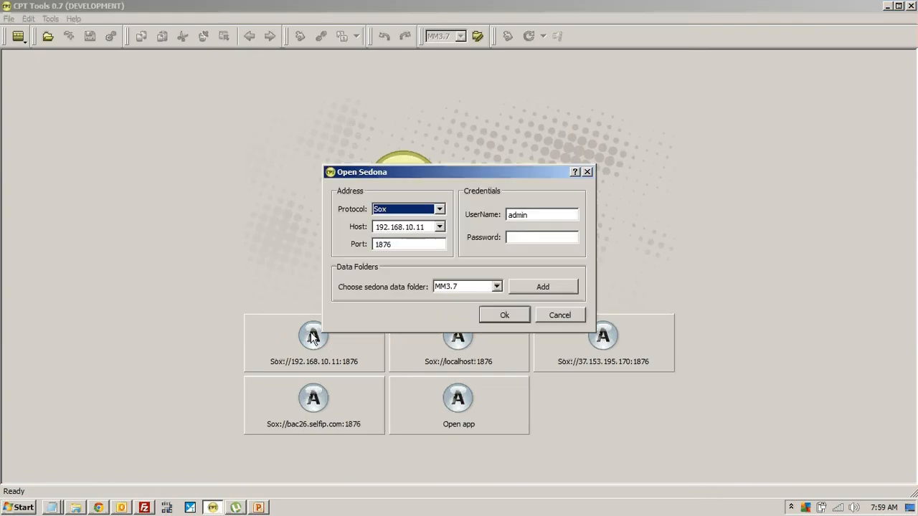
{"action": "left_click", "coordinate": [505, 316]}
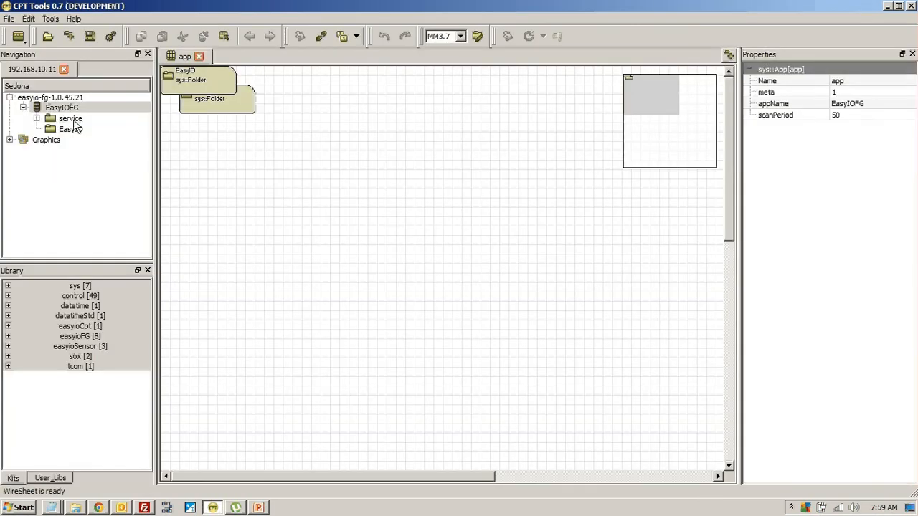
{"action": "double_click", "coordinate": [70, 129]}
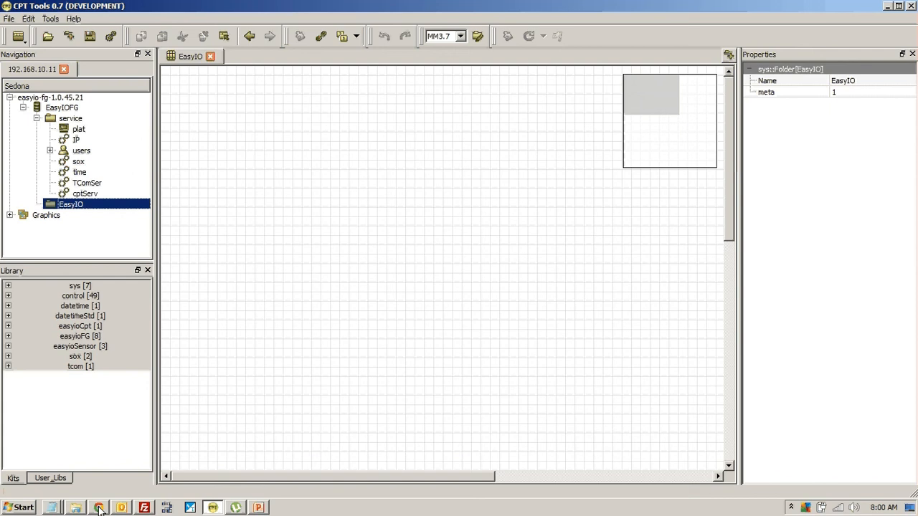
{"action": "mouse_move", "coordinate": [97, 508]}
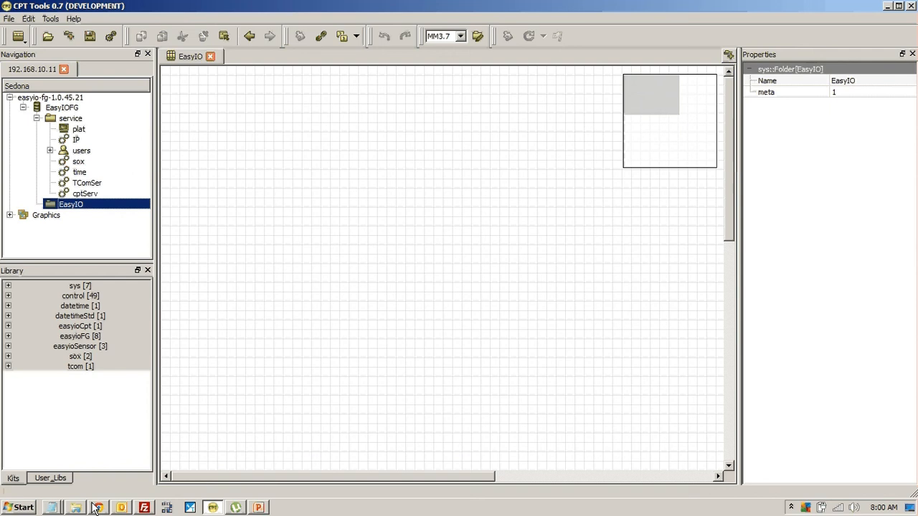
{"action": "mouse_move", "coordinate": [141, 505]}
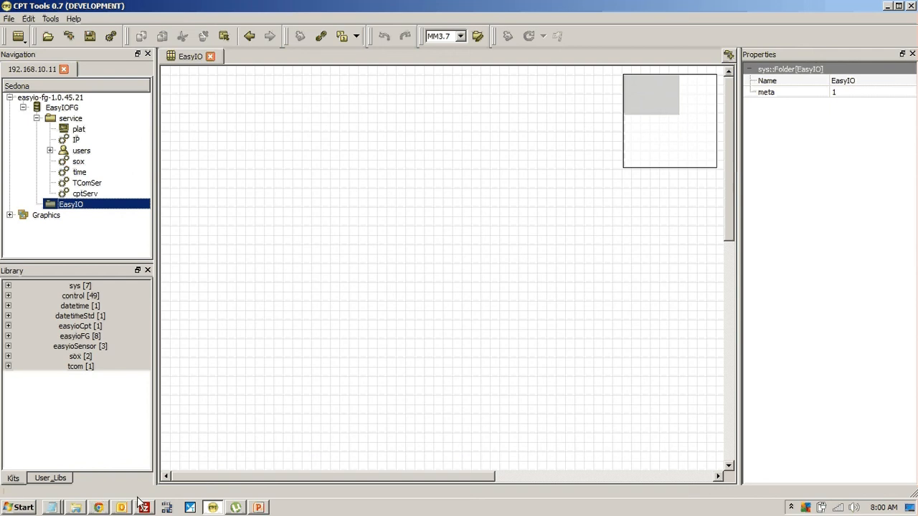
{"action": "mouse_move", "coordinate": [261, 485]}
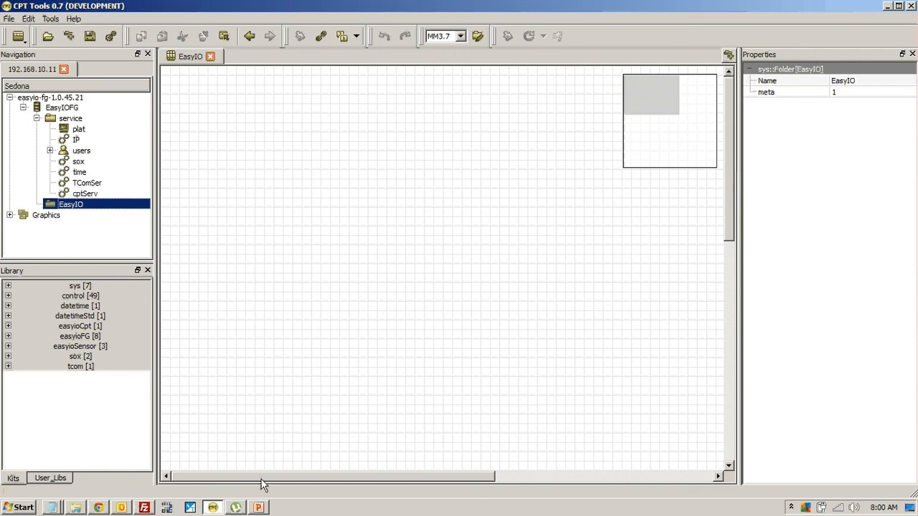